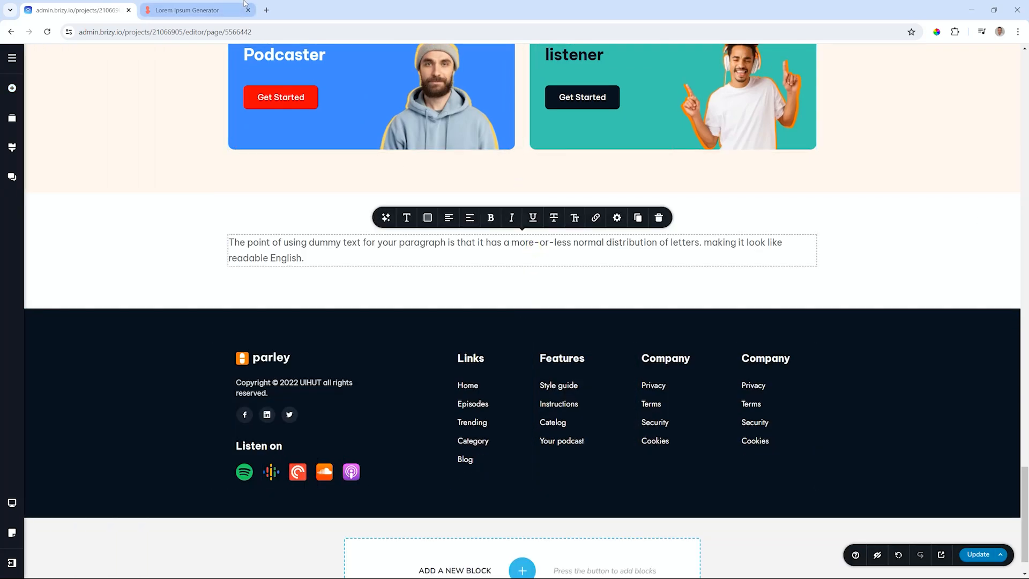
Highlight the first paragraph's opening sentences, through 'duis ultricies', in the Lorem Ipsum Generator
click(191, 9)
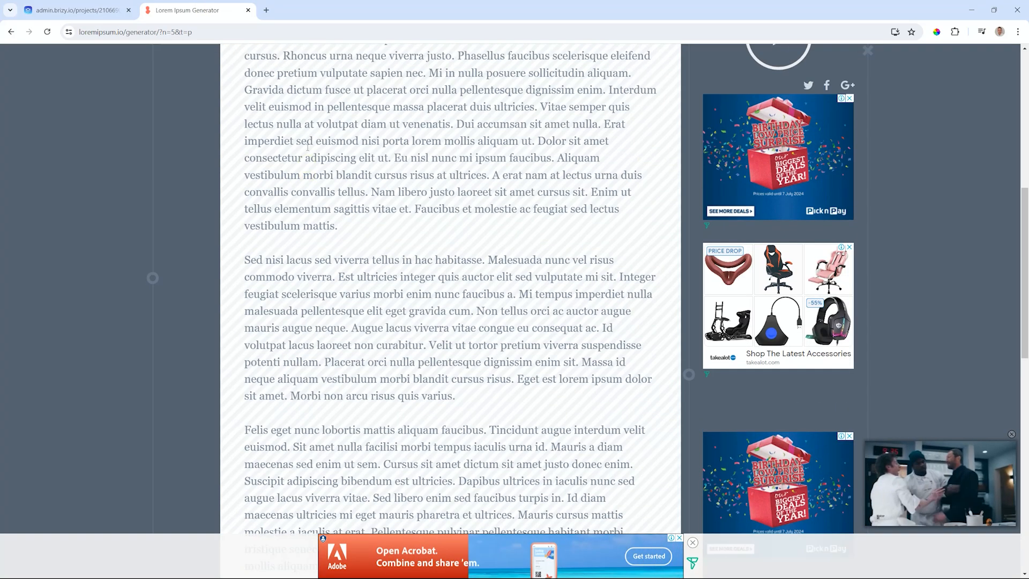
click(71, 10)
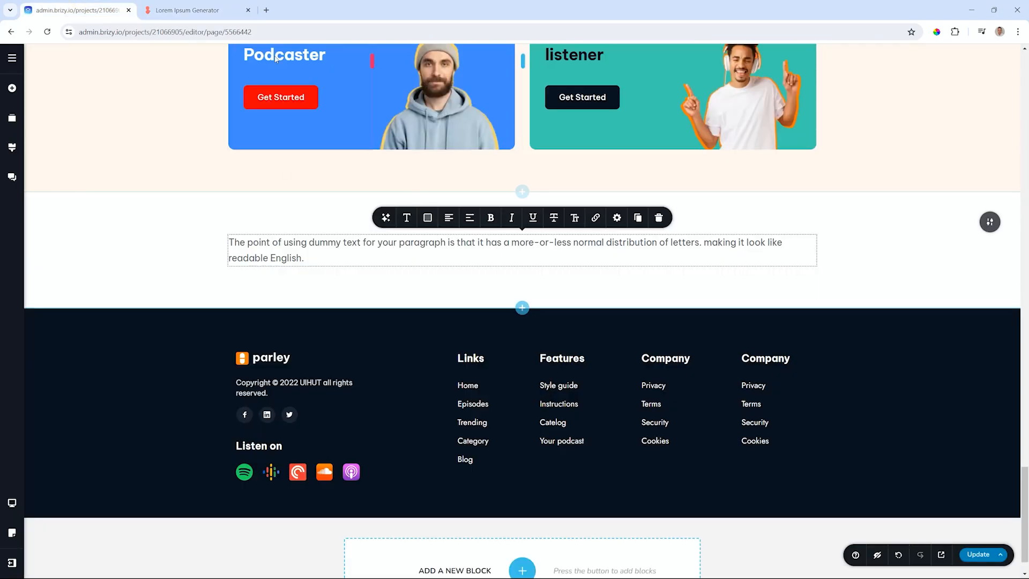
click(191, 10)
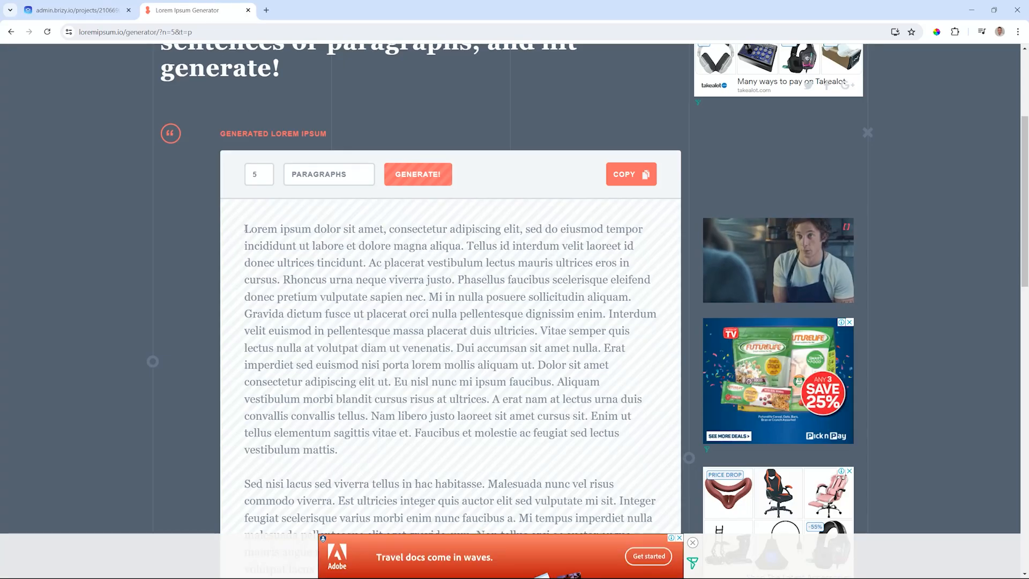
drag(244, 228, 452, 280)
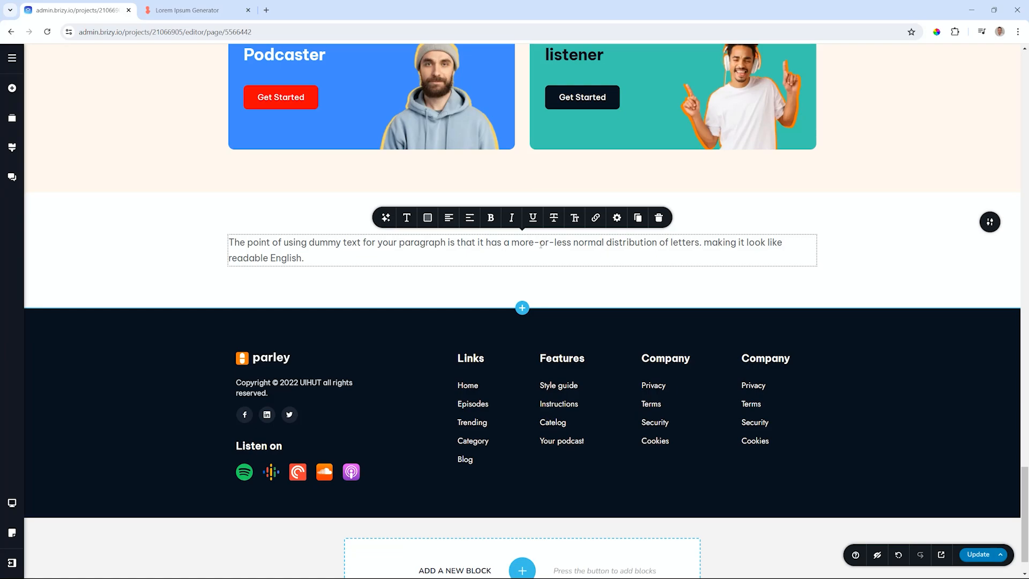
click(194, 10)
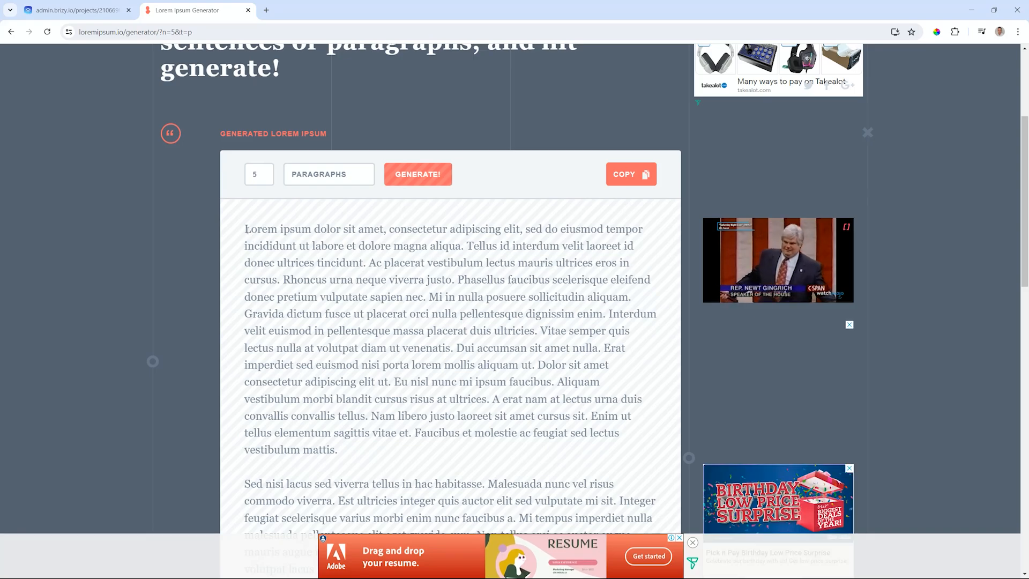
drag(244, 229, 538, 330)
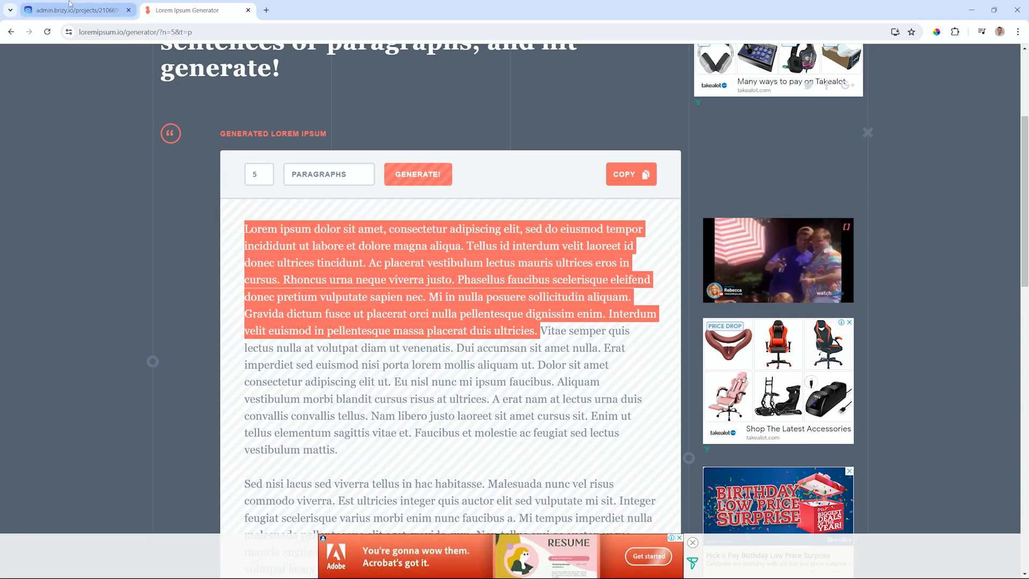
Paste the lorem ipsum into the Brizy text element and clear its copied formatting
click(75, 9)
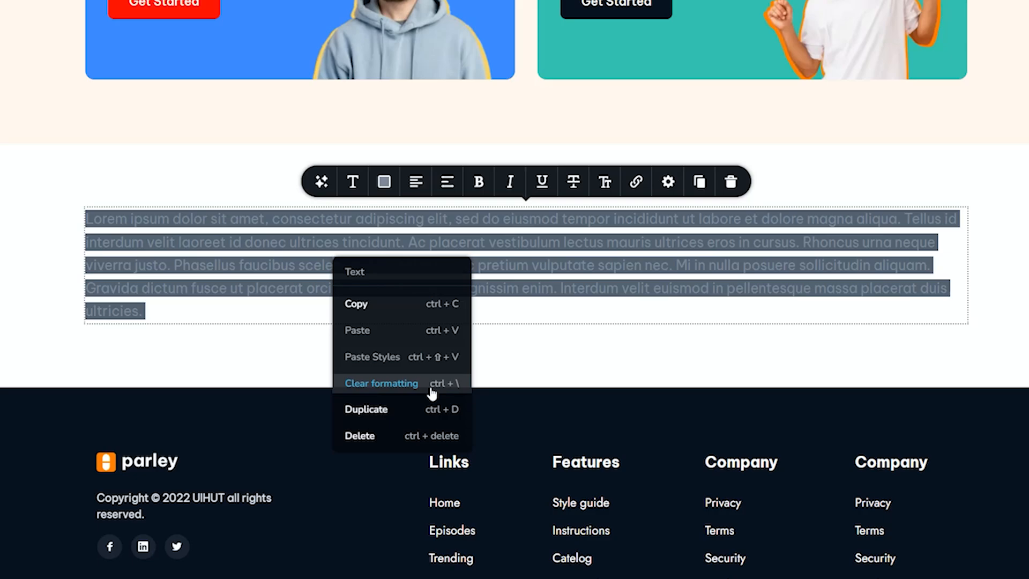
click(381, 384)
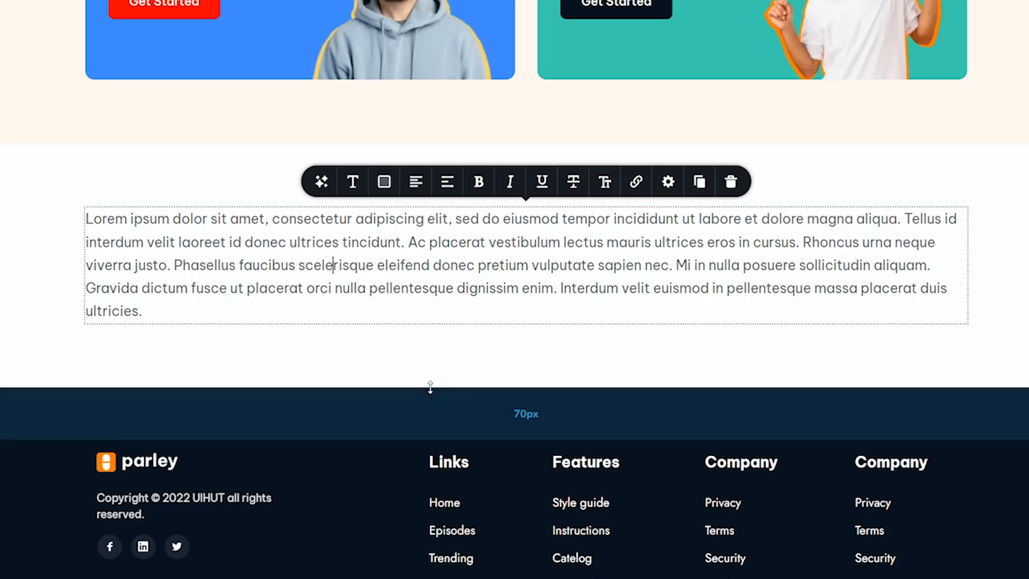
key(ctrl+a)
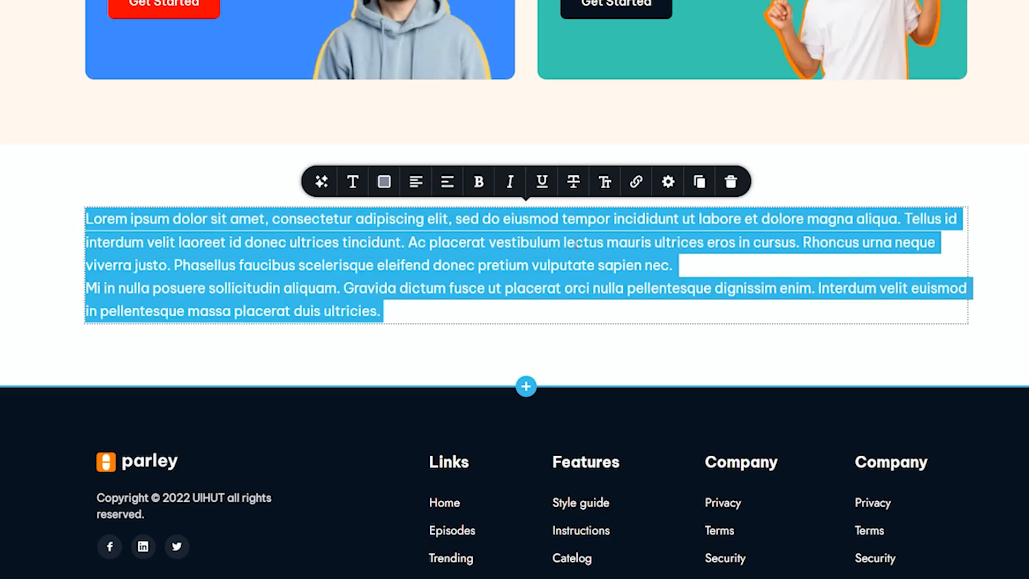
right_click(748, 296)
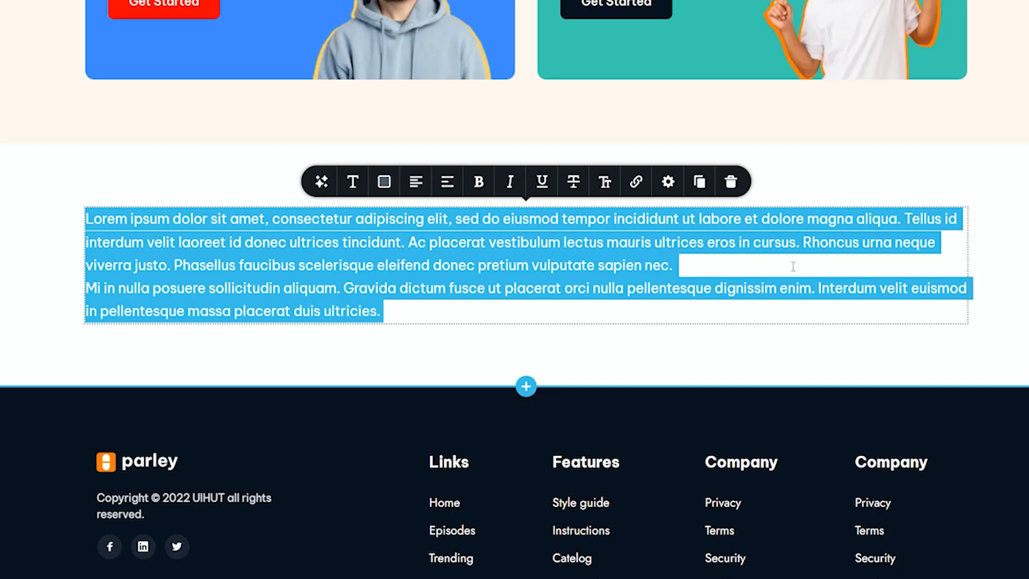
click(680, 265)
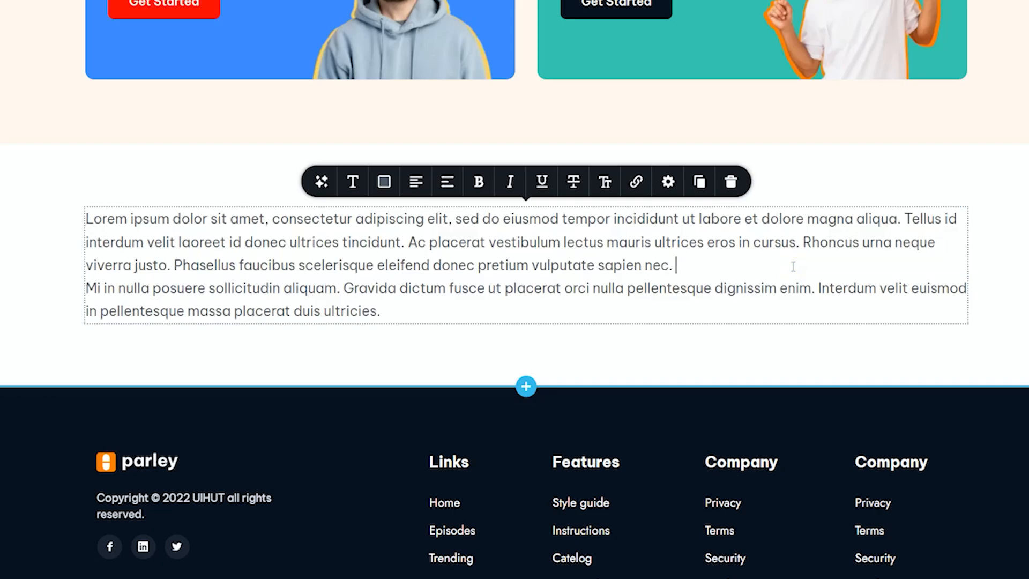